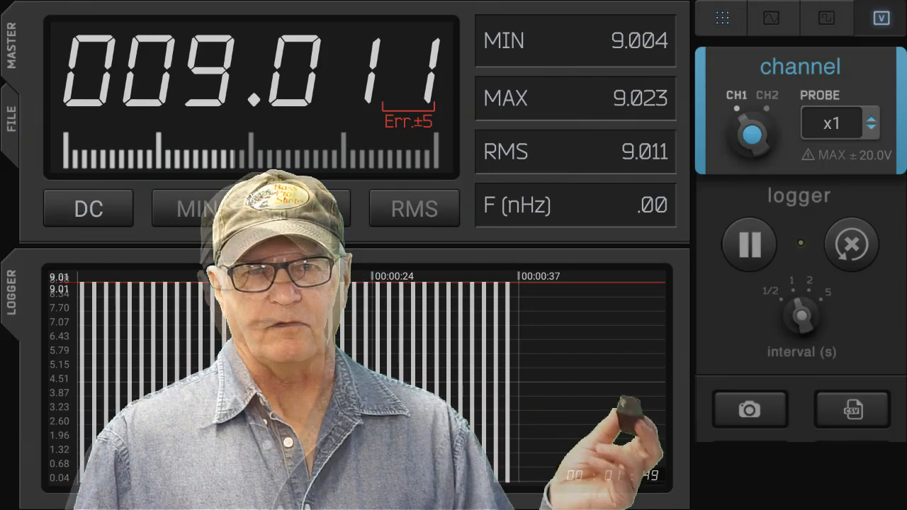
# - Switch from the logger meter view to the recorder view at 100 KSa/s, CH-1 ±20 V
pyautogui.click(823, 22)
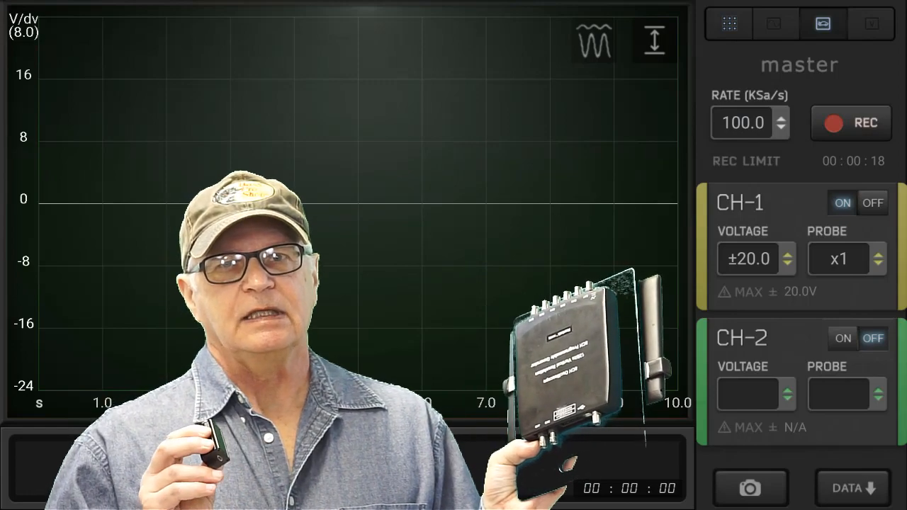
pyautogui.click(743, 122)
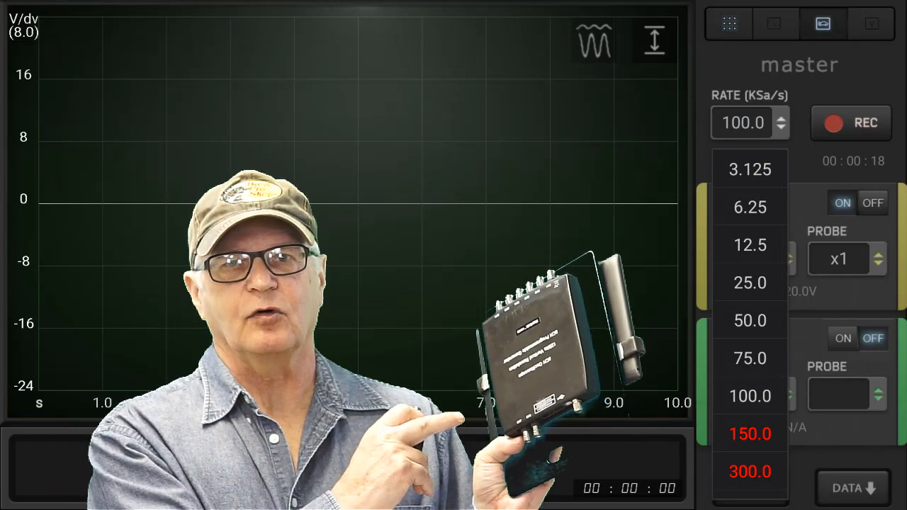
pyautogui.click(850, 122)
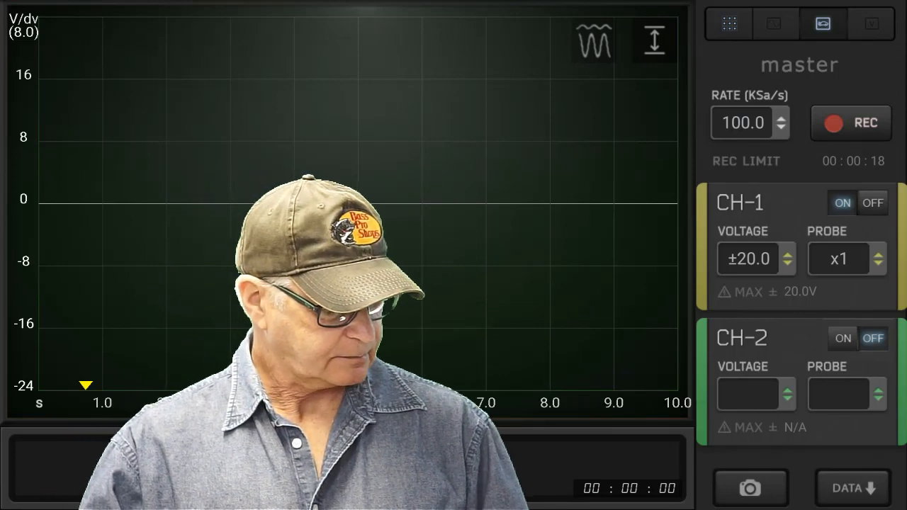
# - Show the scope view with the alternator ripple trace near 14 V on channel 1
pyautogui.click(749, 122)
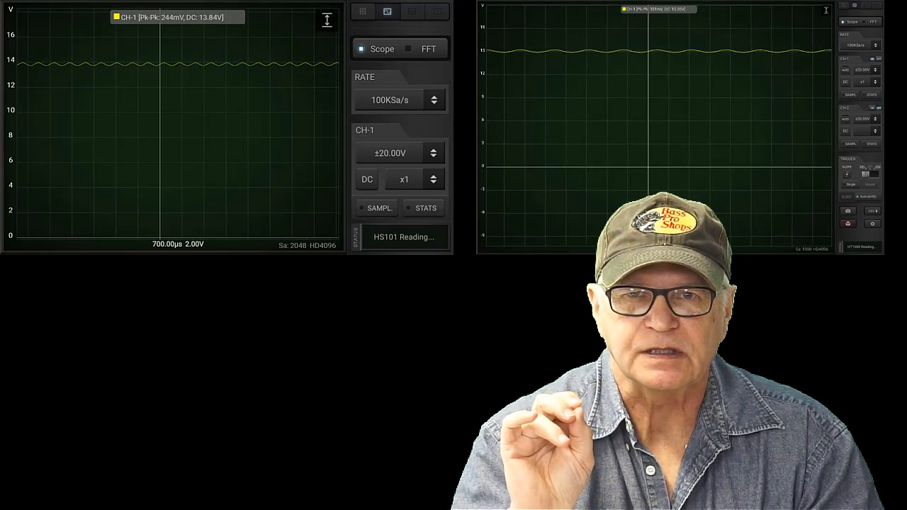
# - Change the scope sample rate from 100 KSa/s to 450 KSa/s for the sine-wave capture
pyautogui.click(366, 178)
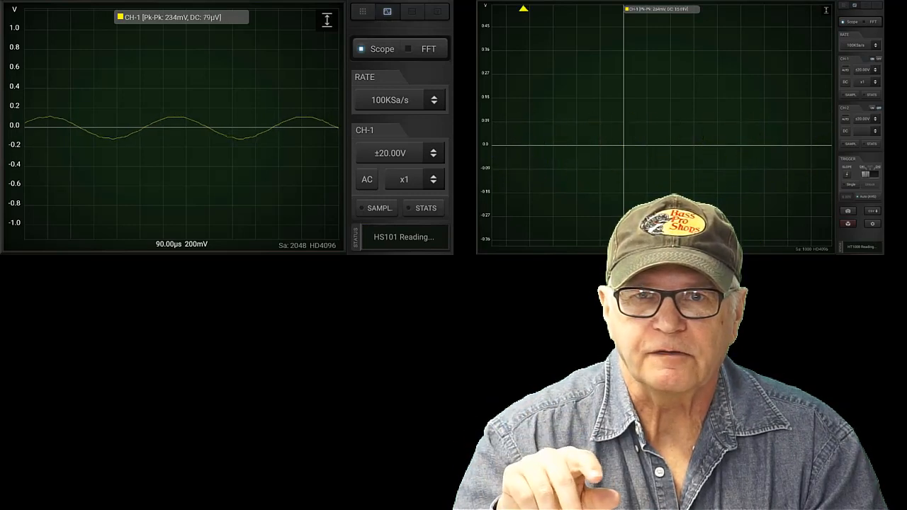
pyautogui.click(389, 100)
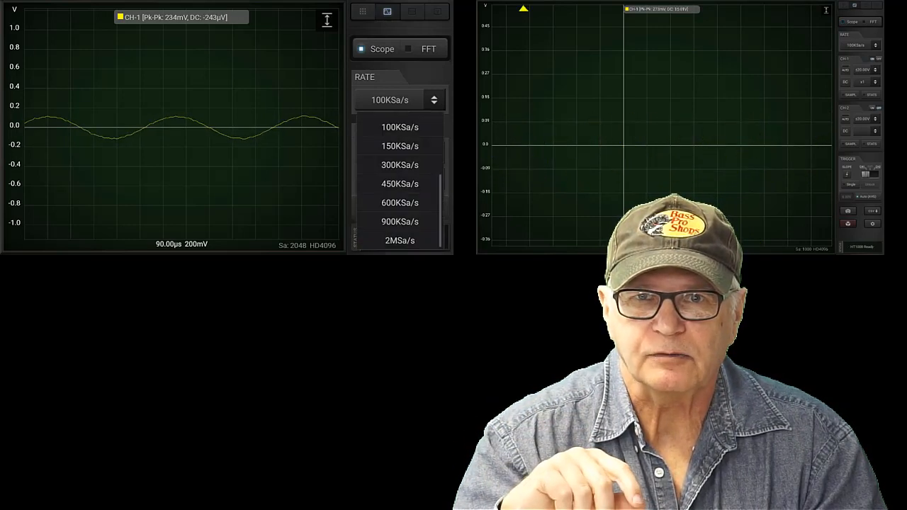
pyautogui.click(400, 145)
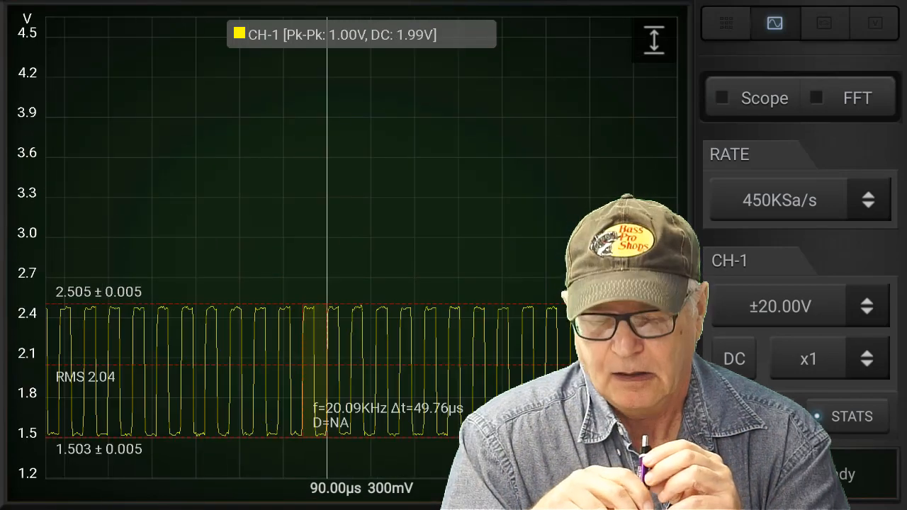
# - Enable scope mode so the 20 kHz square wave redraws with the axis below zero
pyautogui.click(722, 98)
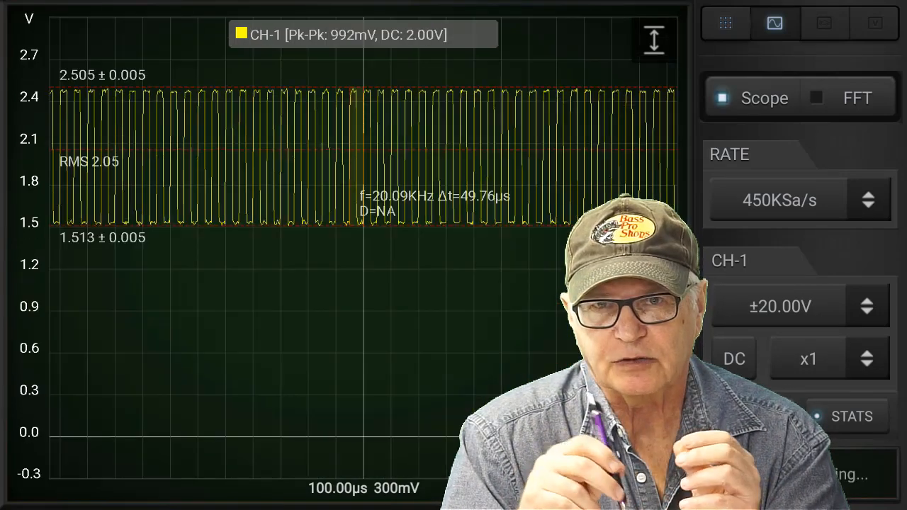